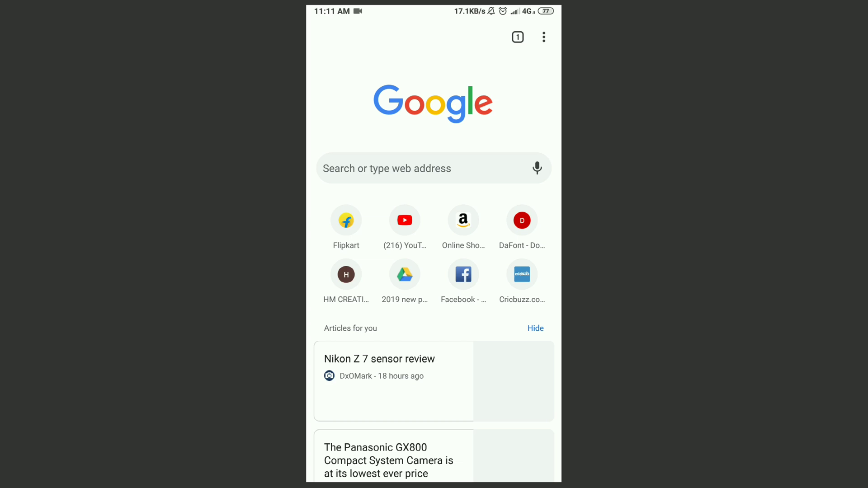
# Step: Go to dafont.com in Chrome and enter the Gothic > Modern font category
pyautogui.click(432, 169)
pyautogui.write('dafo')
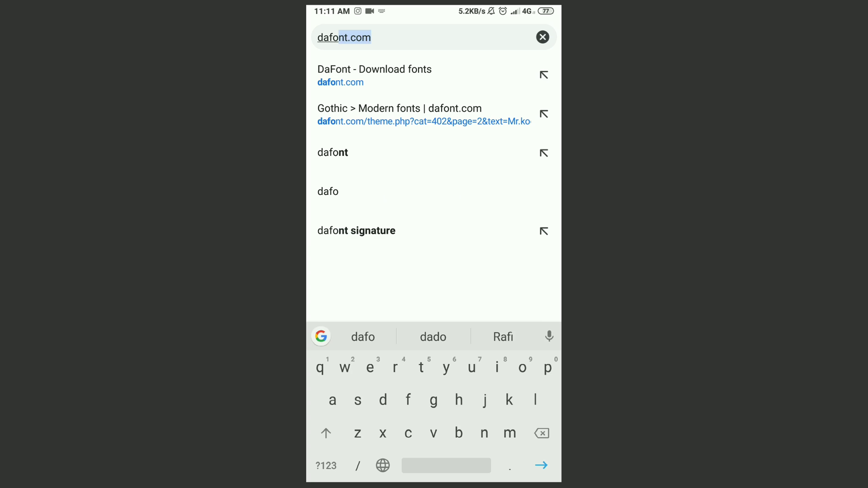
pyautogui.click(375, 76)
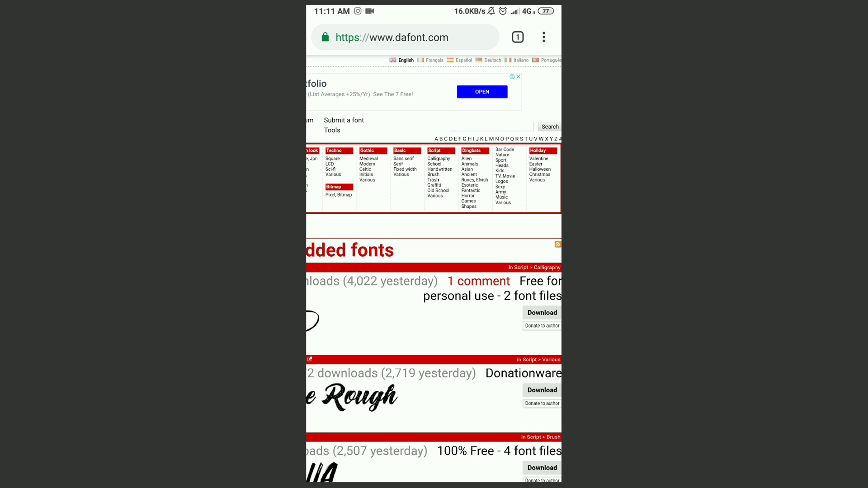
pyautogui.scroll(3)
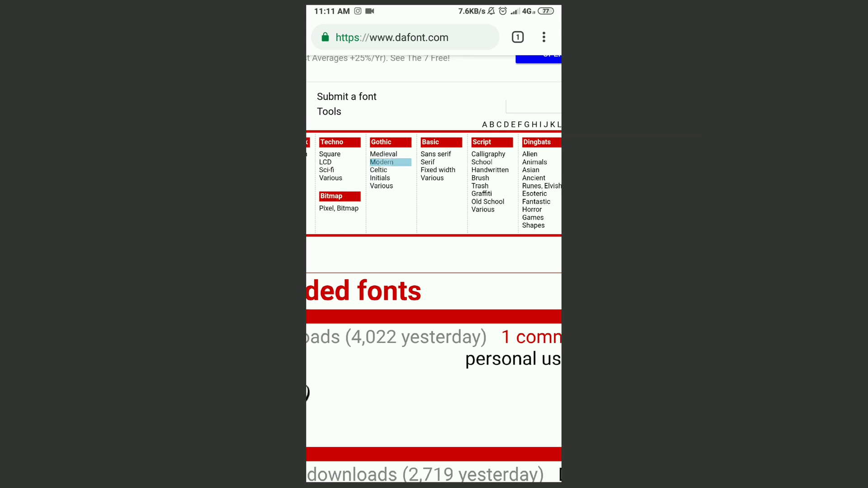
pyautogui.click(382, 162)
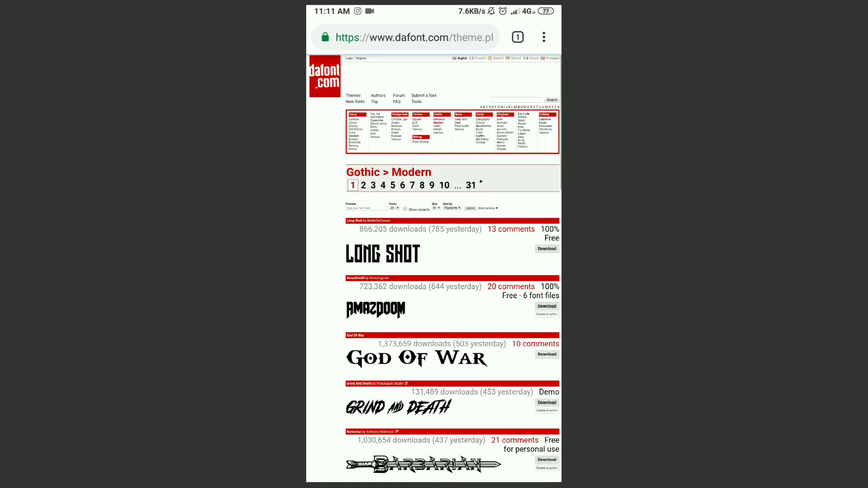
# Step: Scroll the Modern font listing until the Godhong font's Download button is in view
pyautogui.scroll(-3)
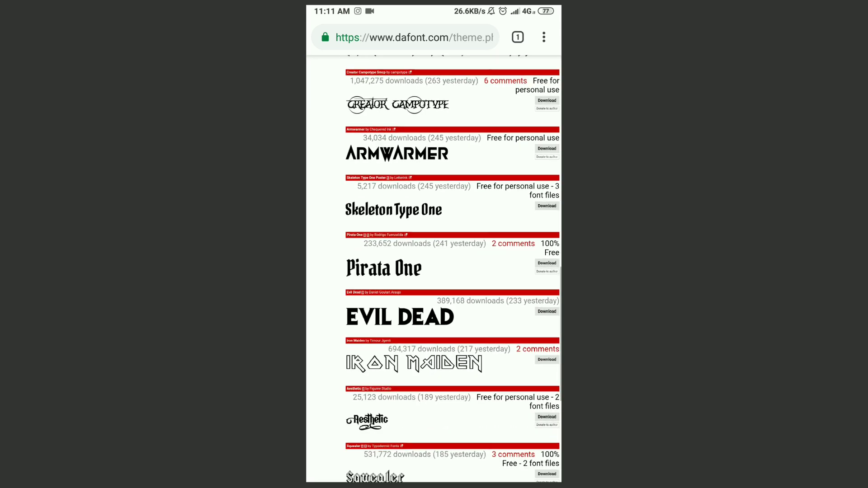
pyautogui.scroll(-3)
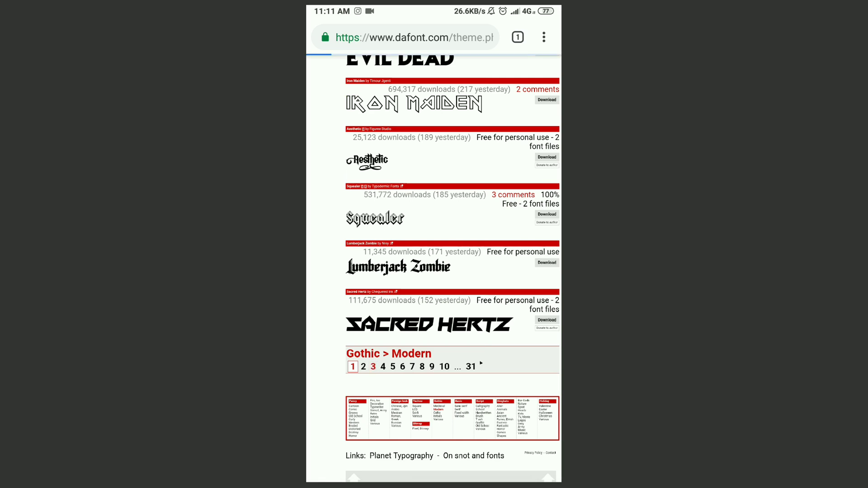
pyautogui.scroll(3)
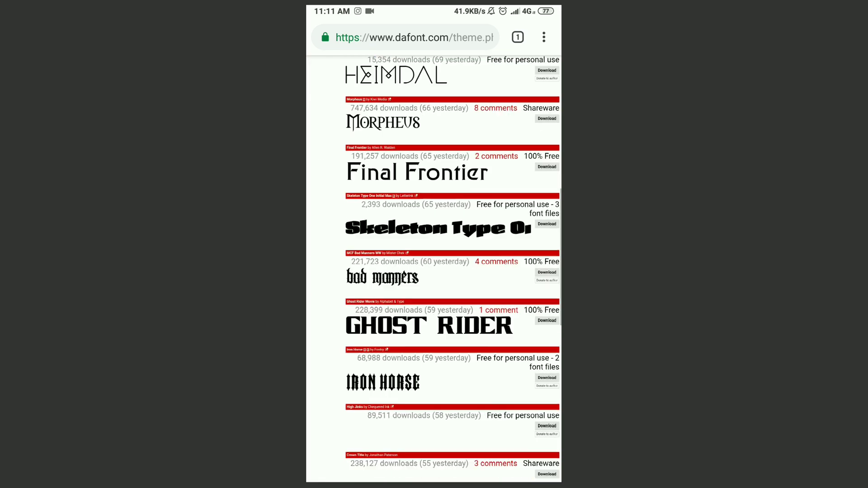
pyautogui.scroll(-3)
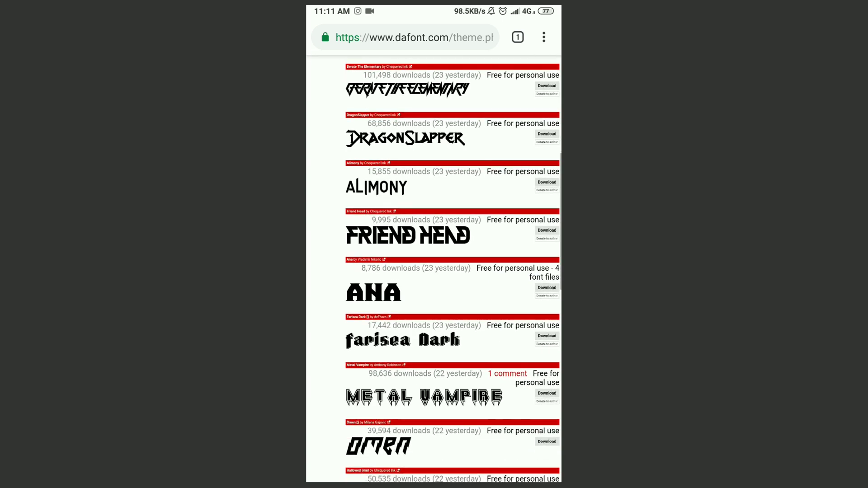
pyautogui.scroll(3)
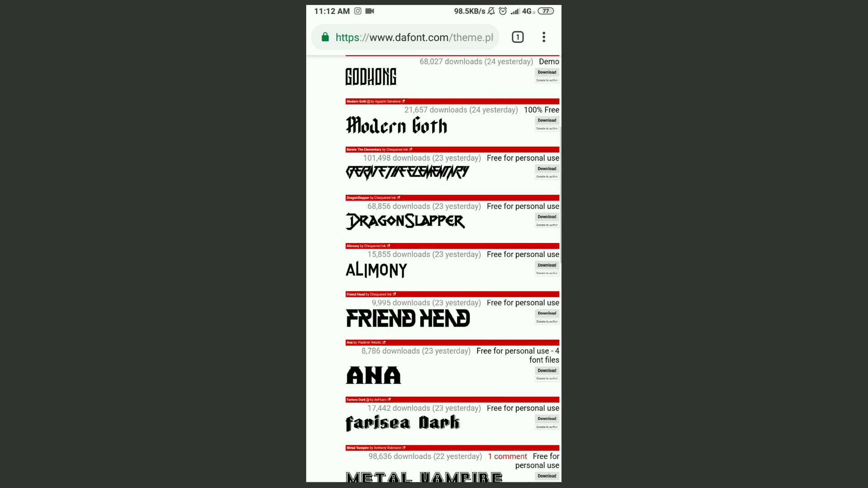
pyautogui.scroll(3)
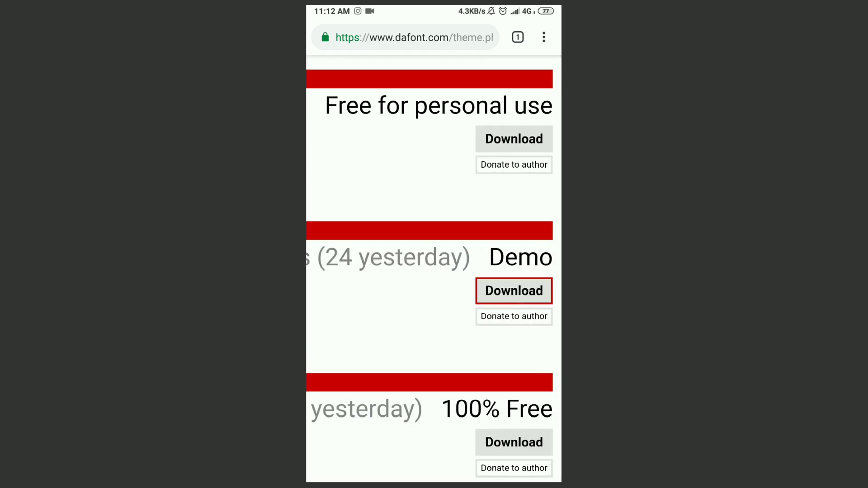
pyautogui.click(513, 442)
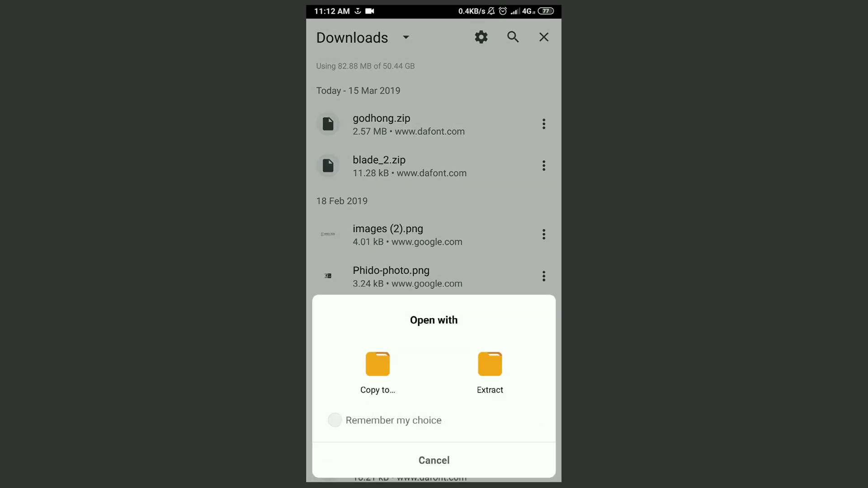
# Step: Extract godhong.zip into the SD card's fonts folder, then return to the app drawer
pyautogui.click(378, 366)
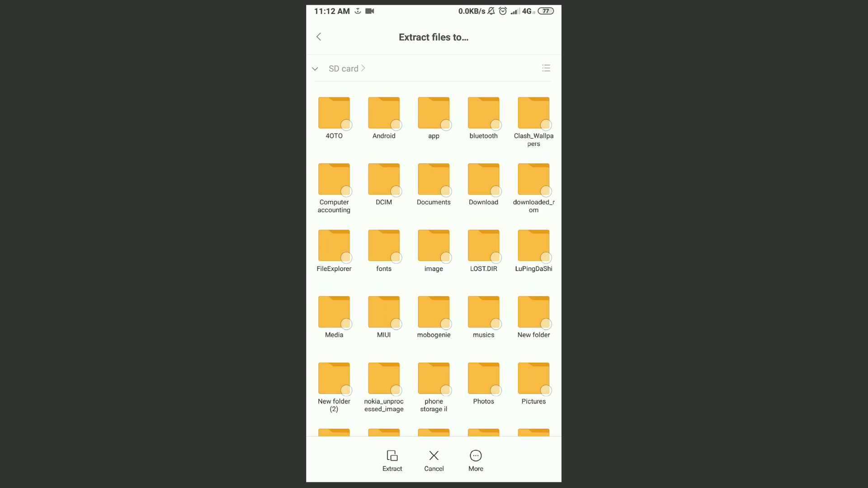
pyautogui.click(383, 245)
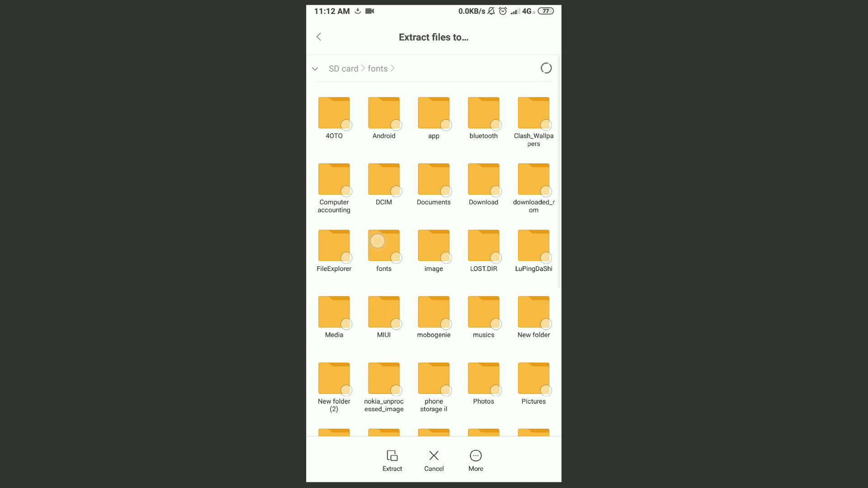
pyautogui.click(384, 247)
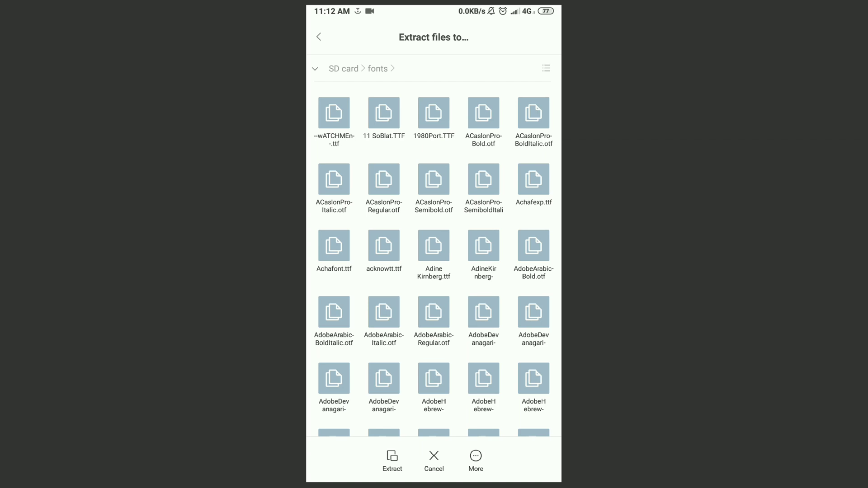
pyautogui.click(392, 461)
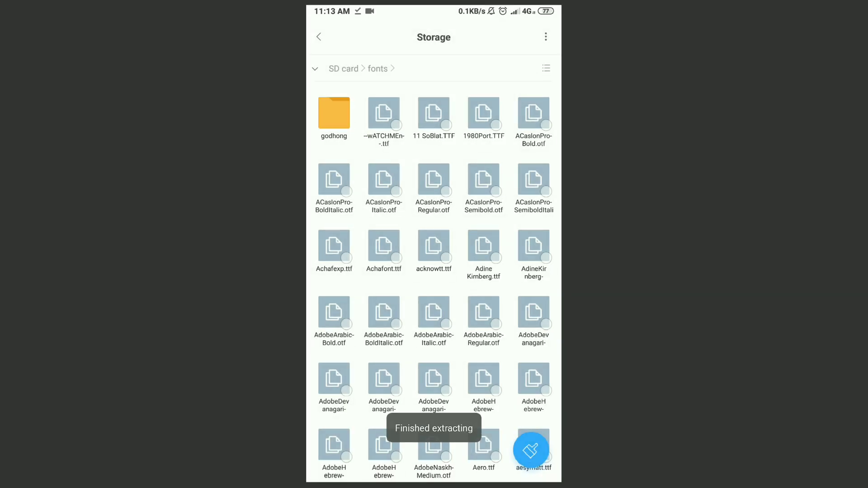
pyautogui.click(333, 115)
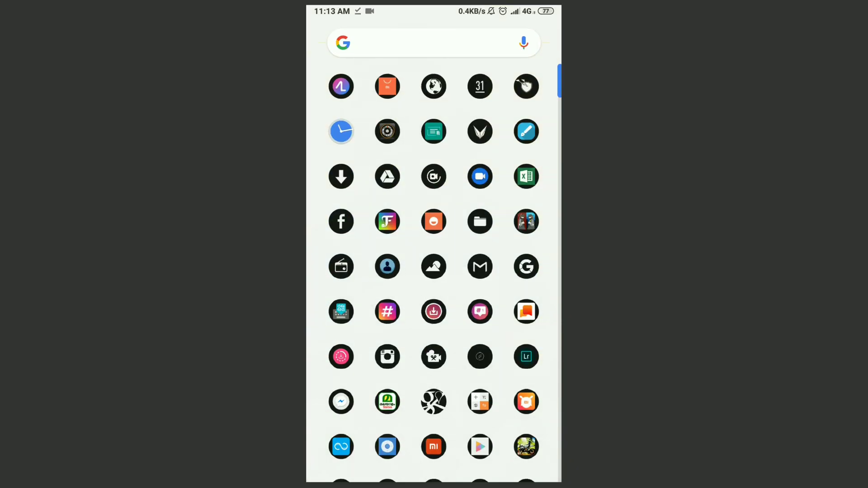
# Step: Launch PixelLab, accept the prompt and bring up the My Fonts picker for the New Text layer
pyautogui.write('Pi')
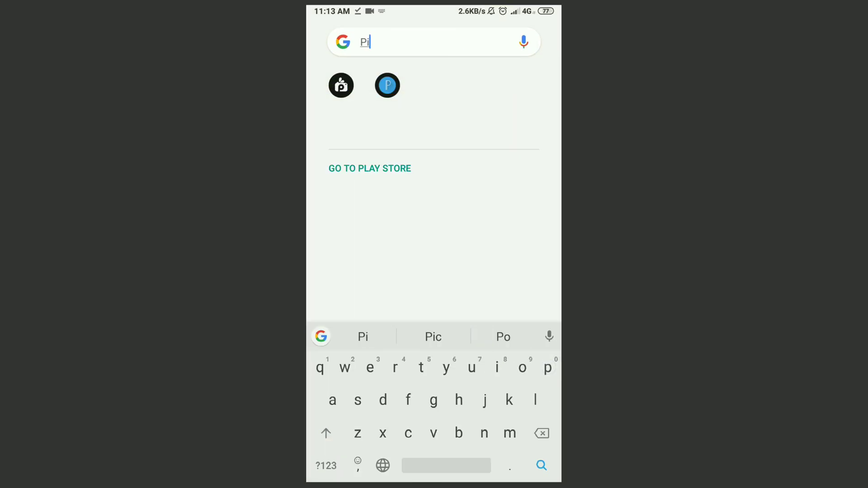
pyautogui.click(387, 85)
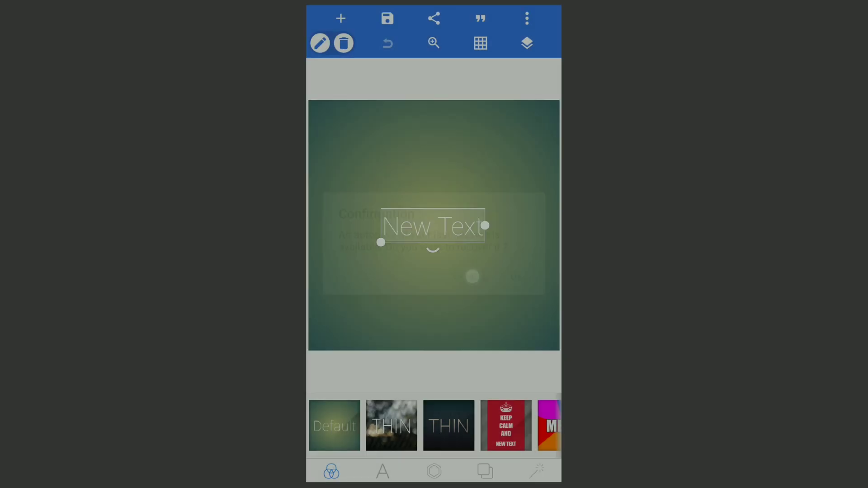
pyautogui.click(382, 471)
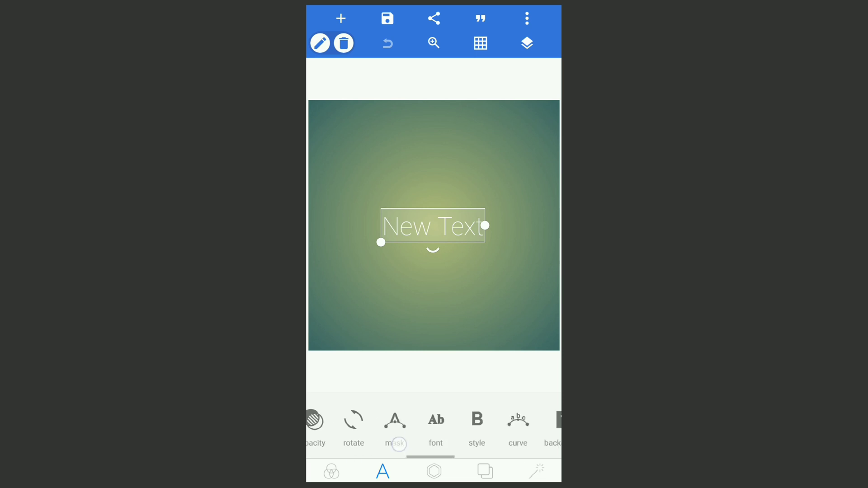
pyautogui.click(435, 426)
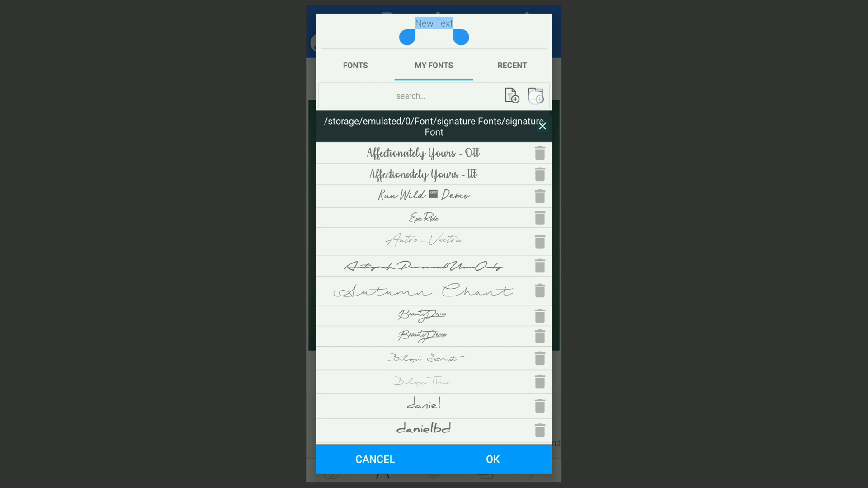
# Step: Add the /storage/826E-13E6/fonts/godhong directory so Godhong-Personal-Use joins the imported fonts
pyautogui.click(535, 95)
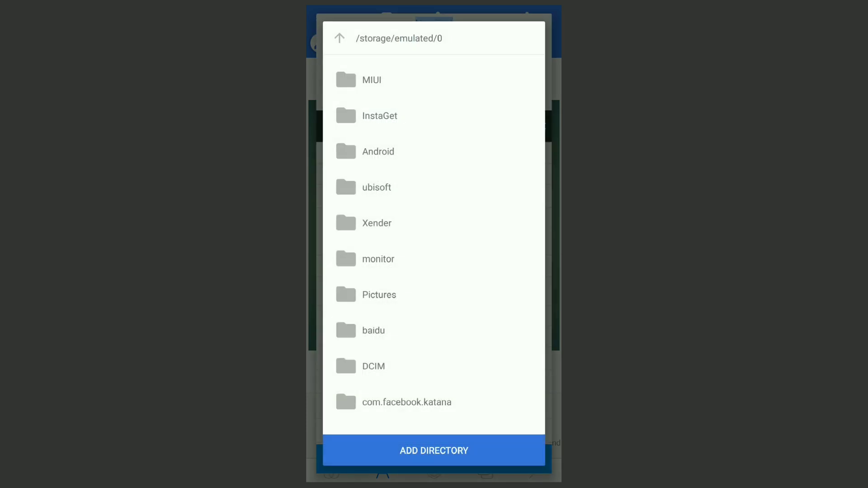
pyautogui.click(340, 38)
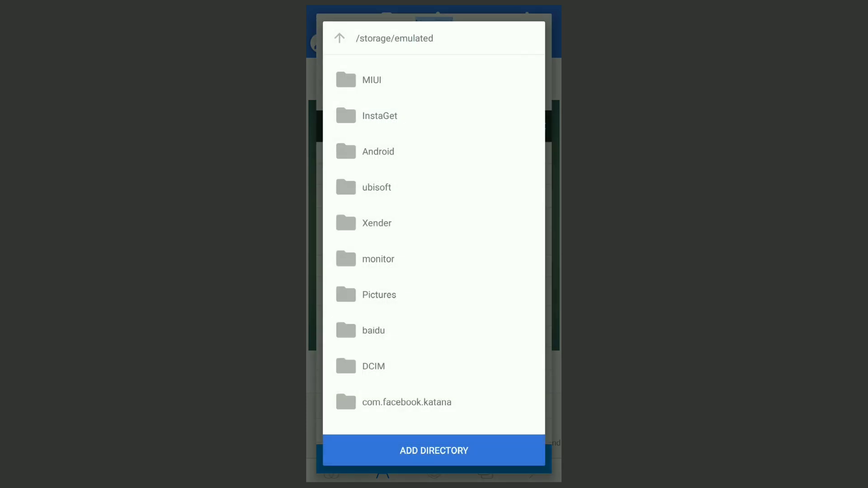
pyautogui.click(340, 38)
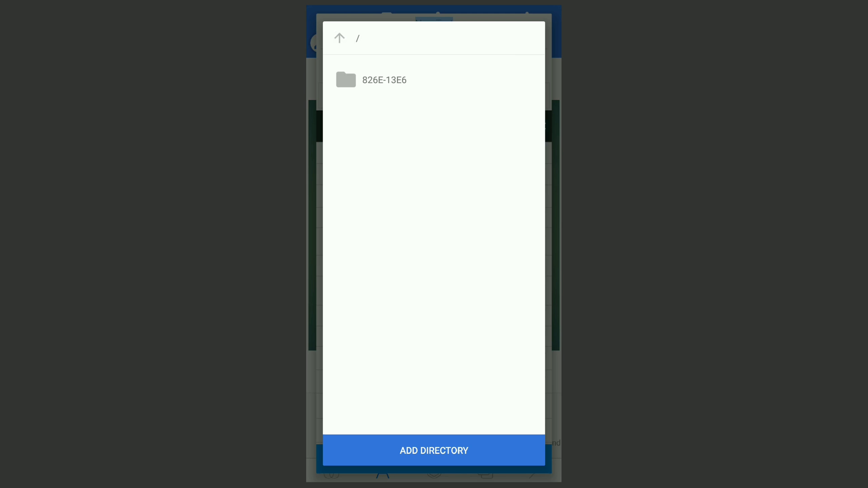
pyautogui.click(384, 79)
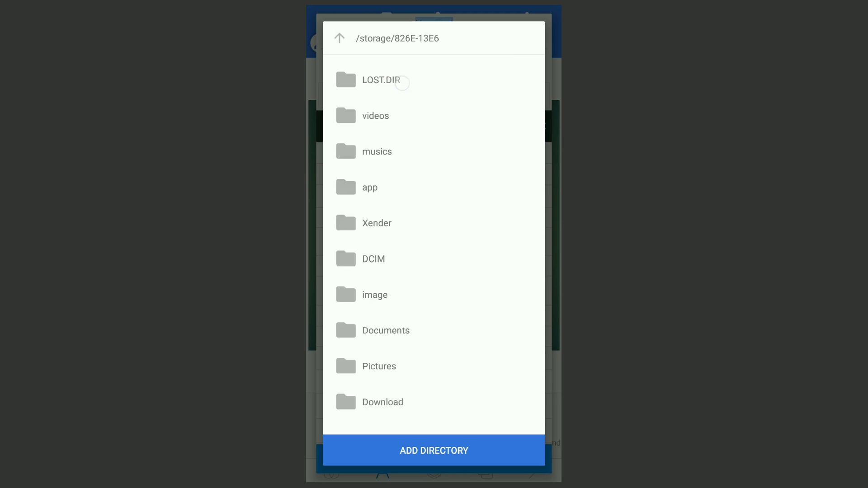
pyautogui.scroll(-3)
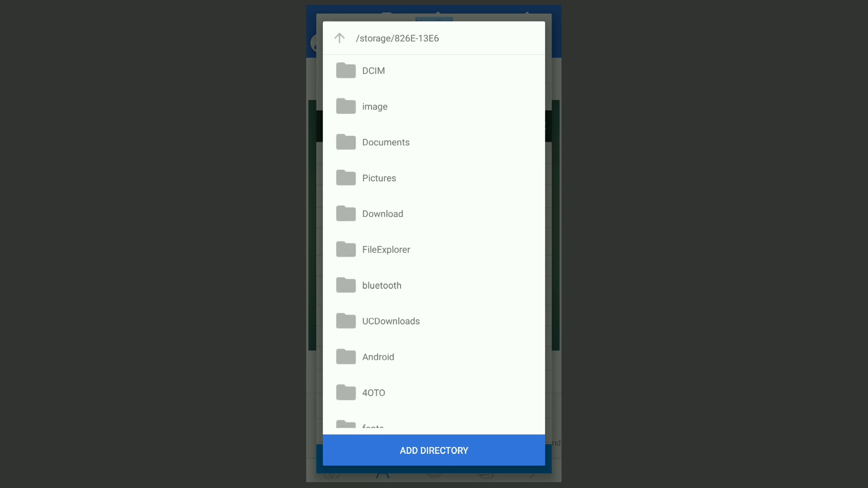
pyautogui.scroll(-3)
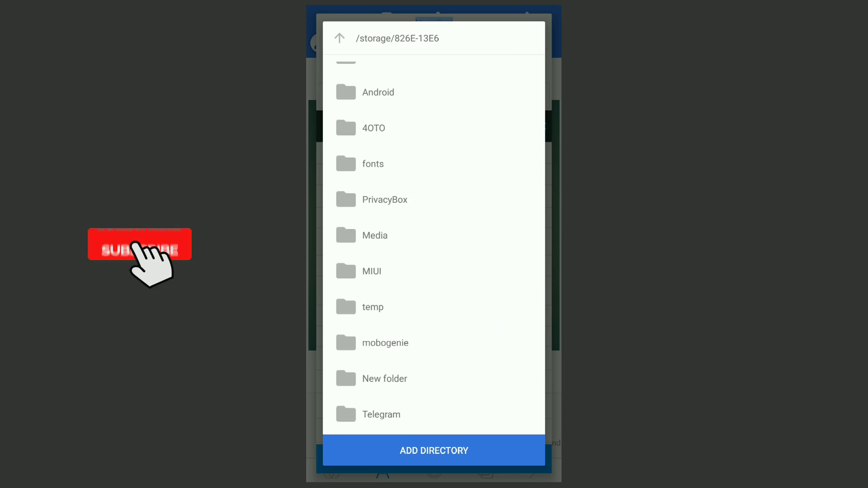
pyautogui.click(373, 164)
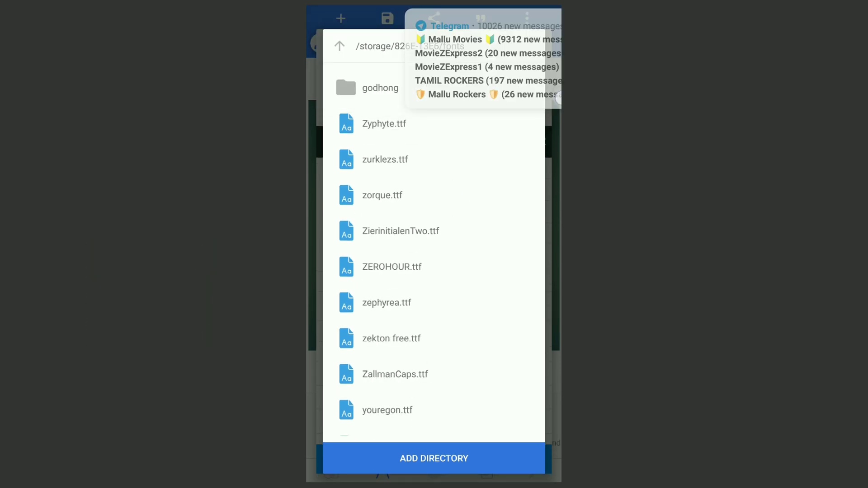
pyautogui.click(381, 88)
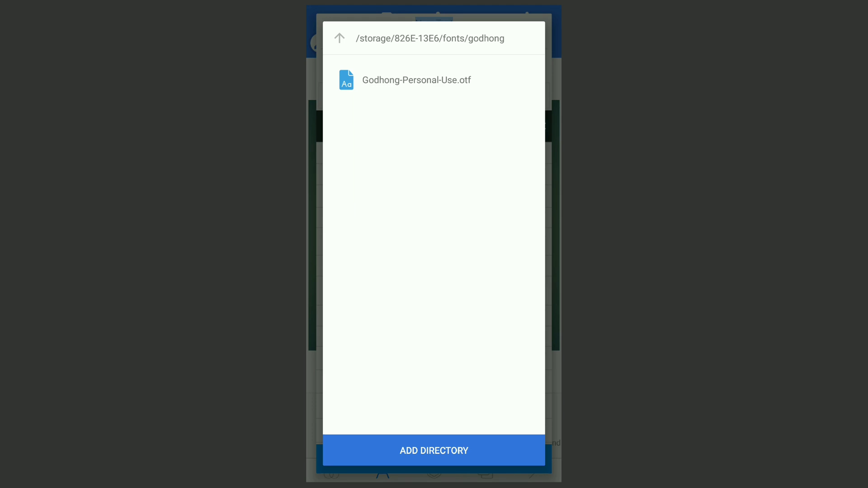
pyautogui.click(433, 451)
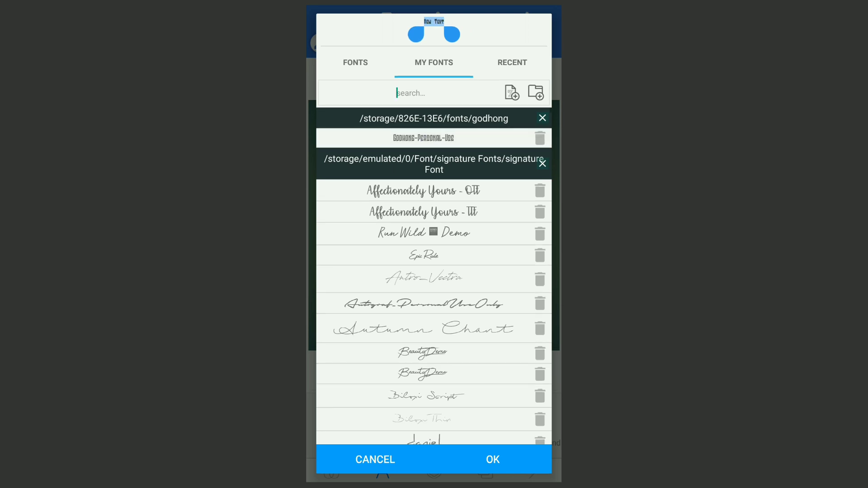
# Step: Apply Godhong-Personal-Use to the text, set its size to 305 and colour it black
pyautogui.click(375, 460)
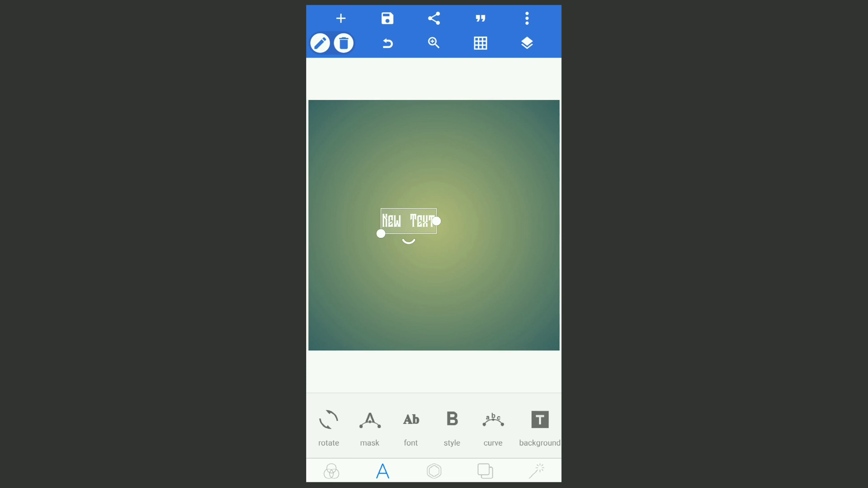
pyautogui.hscroll(-3)
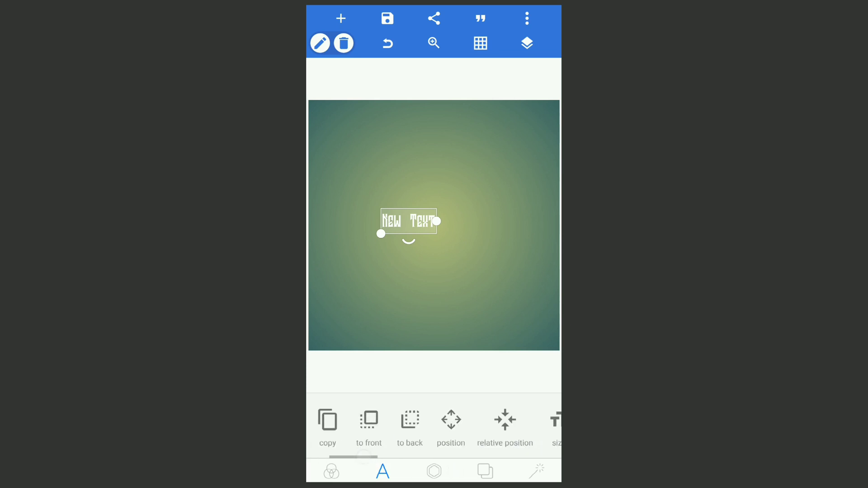
pyautogui.click(556, 429)
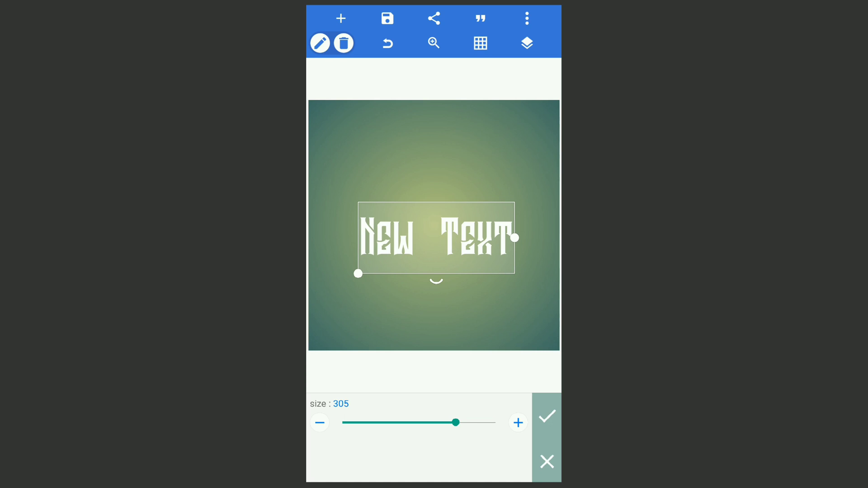
pyautogui.click(545, 416)
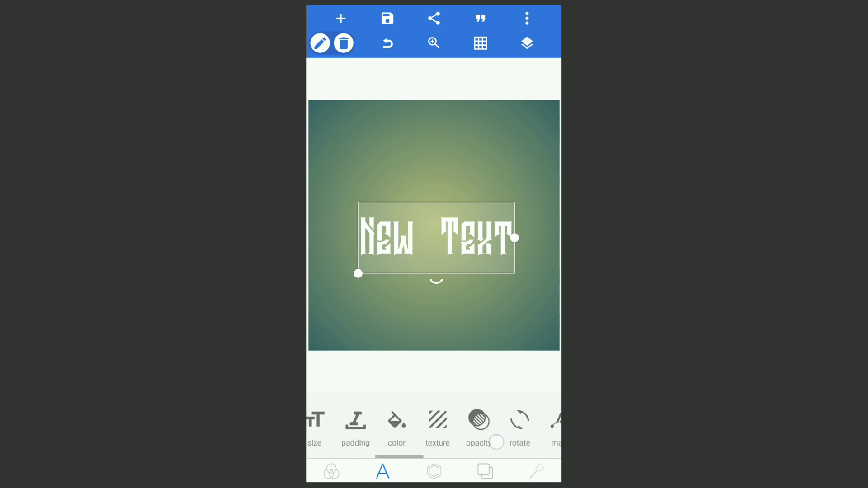
pyautogui.click(397, 426)
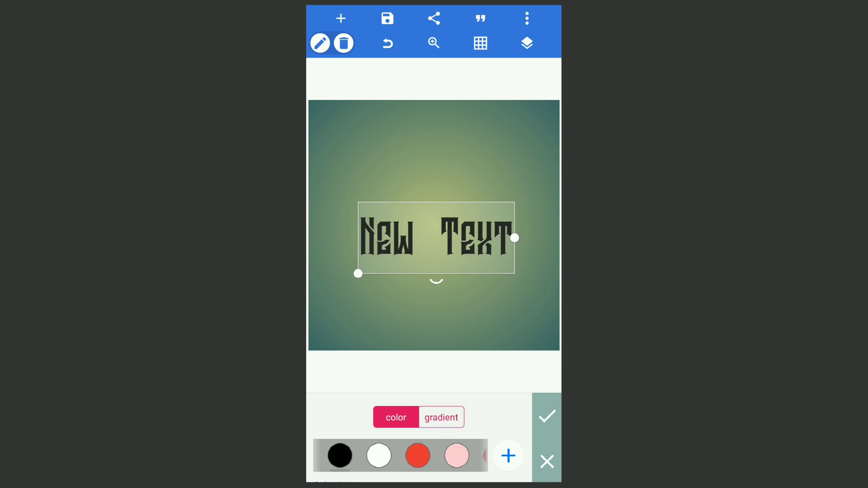
pyautogui.click(546, 415)
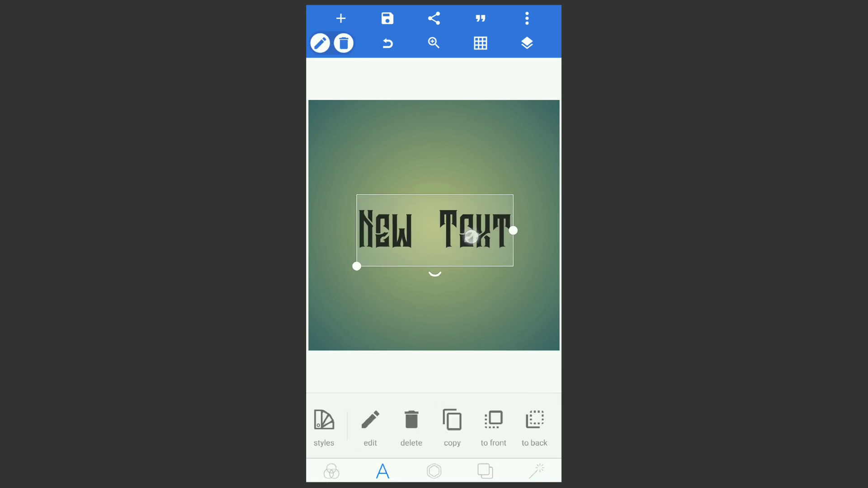